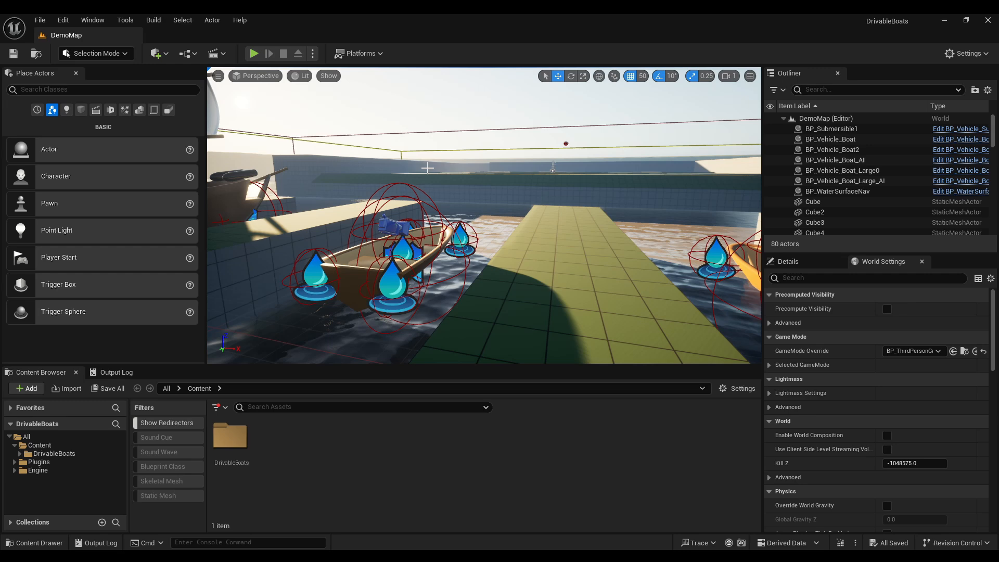
mouse_move(345, 135)
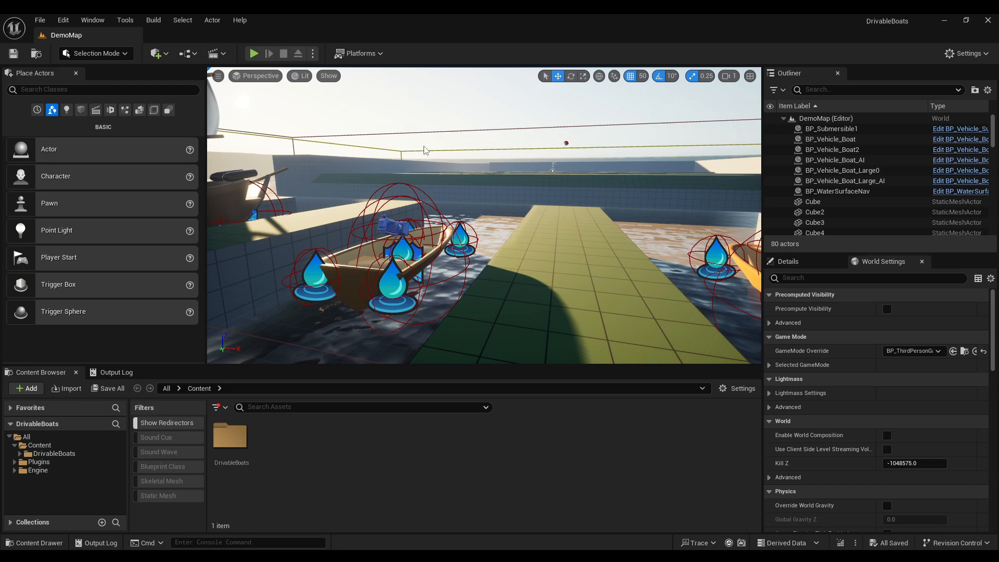
Step: Play the DrivableBoats demo map, pilot the submarine across the water, then stop the session
click(252, 53)
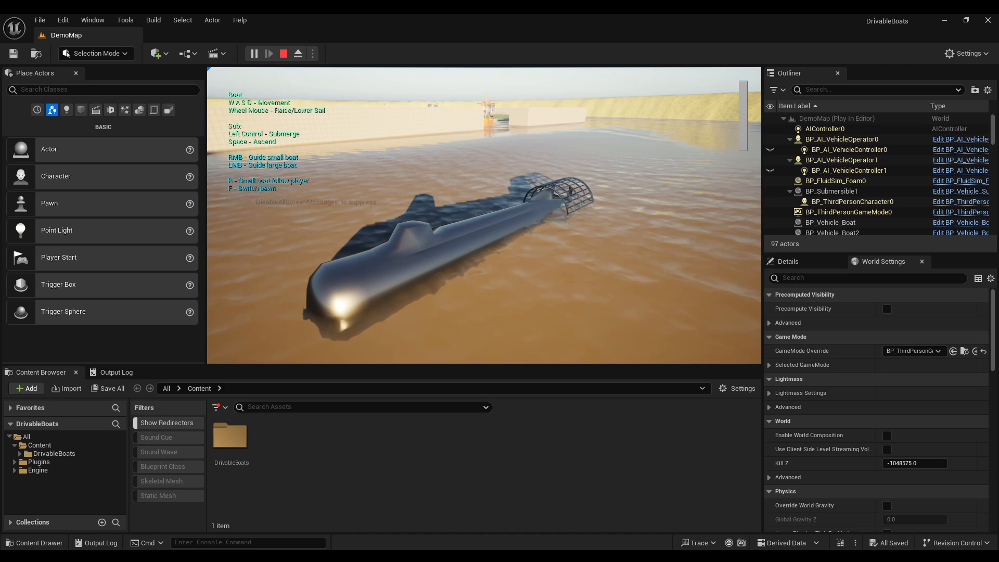
click(283, 54)
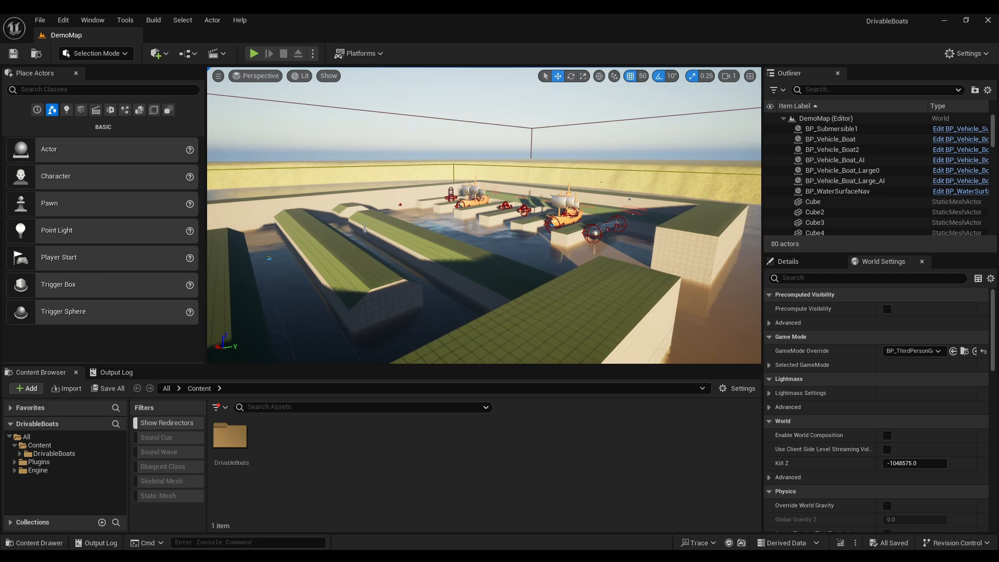
Step: Exit Play In Editor and view the pool map with its boats in the editor viewport
click(254, 54)
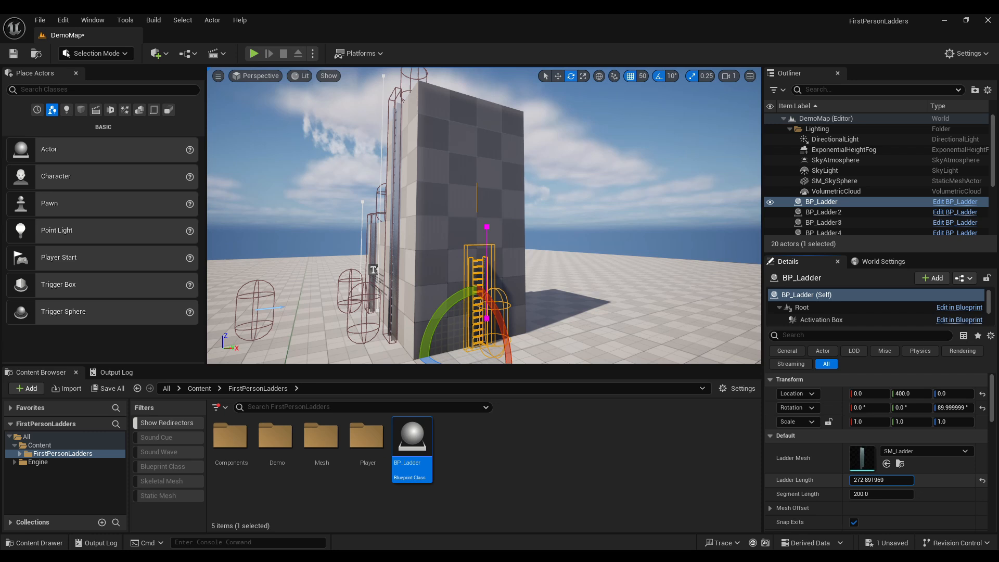
Step: Set BP_Ladder's Ladder Length to 768.88 and play the level
text(768.882453)
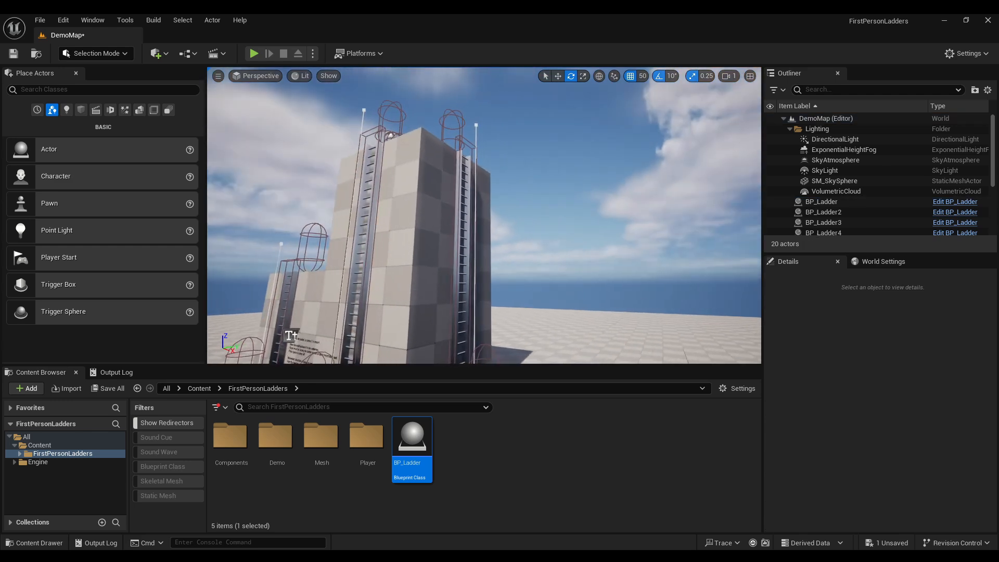
click(253, 54)
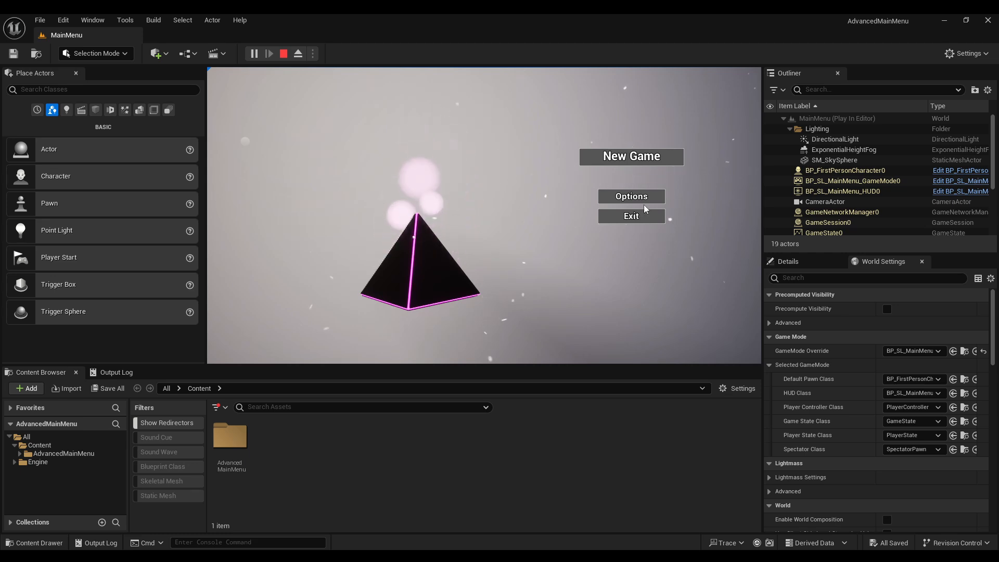
Step: Open the main menu's Options screen showing the Controls tab and key bindings
click(630, 196)
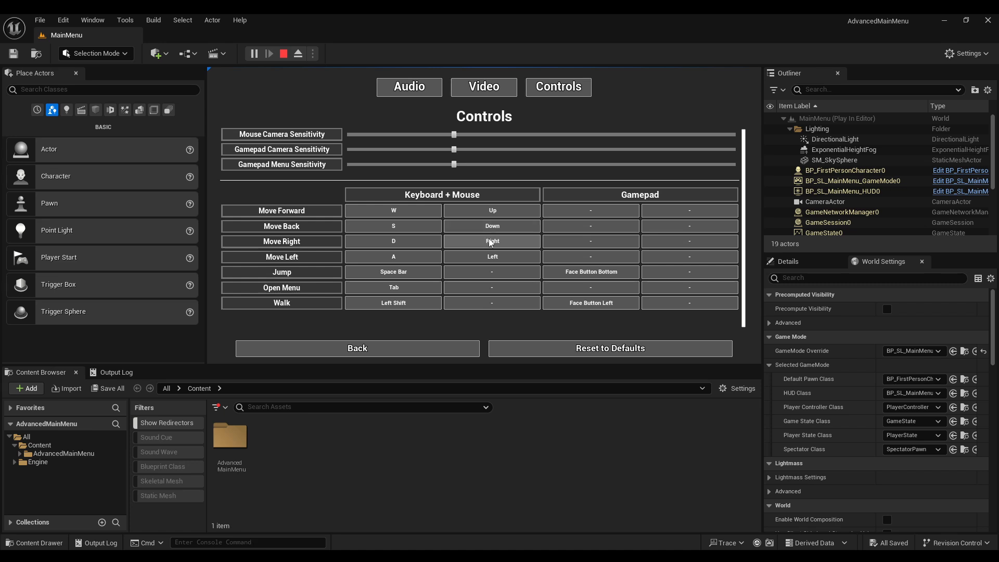
mouse_move(504, 248)
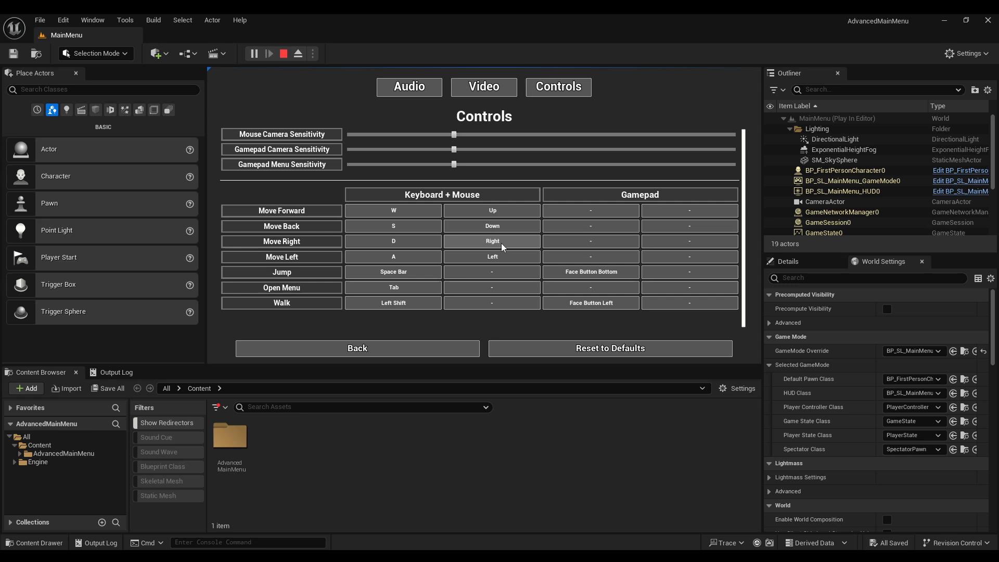
mouse_move(504, 225)
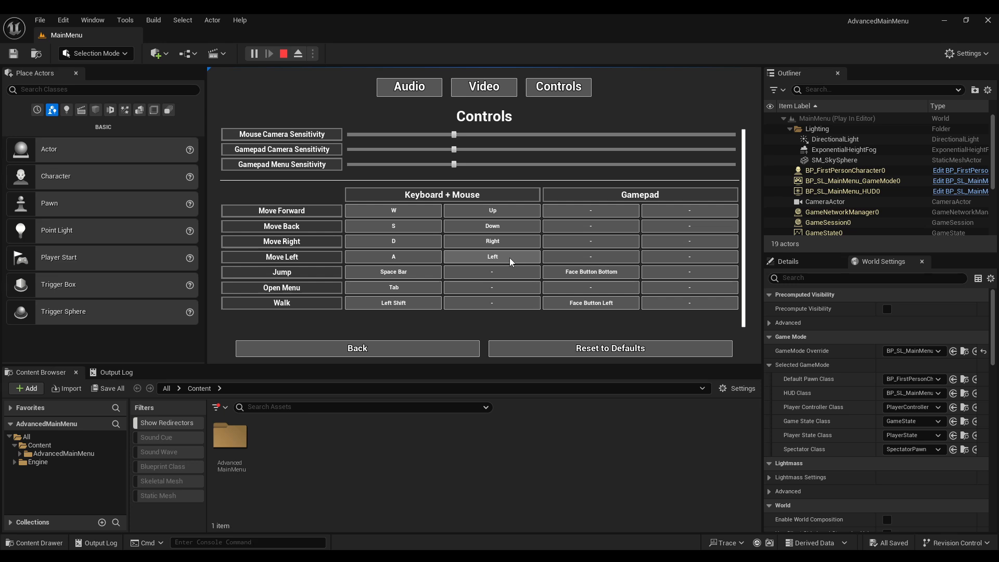
mouse_move(355, 212)
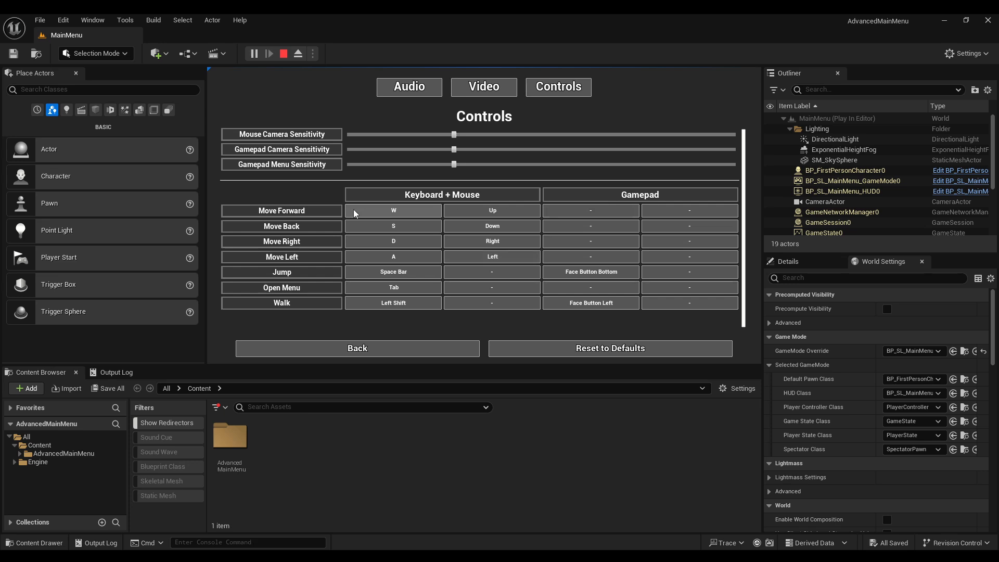
Step: Rebind and clear the Move Forward gamepad bindings, then leave the Controls screen via Back
click(590, 210)
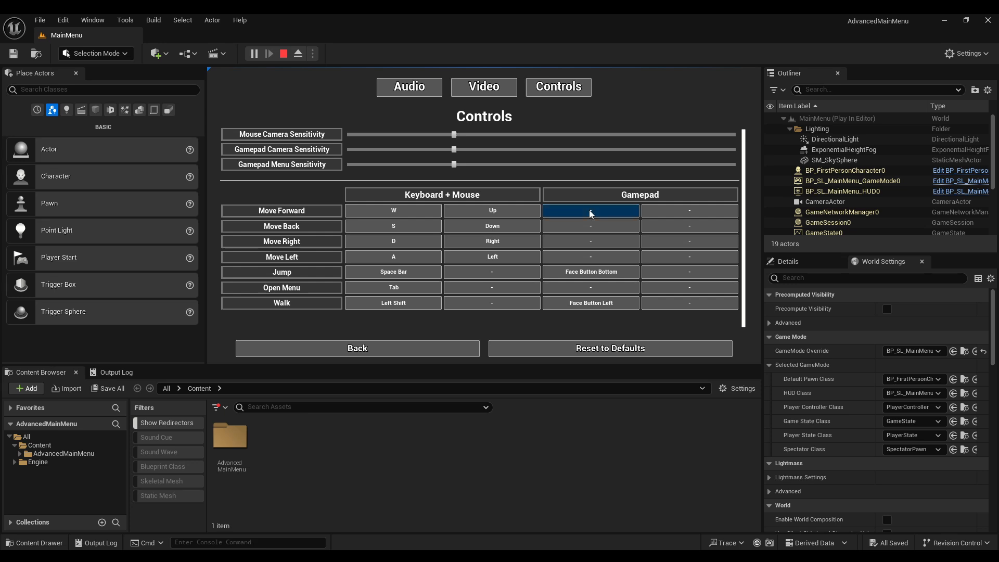
click(590, 210)
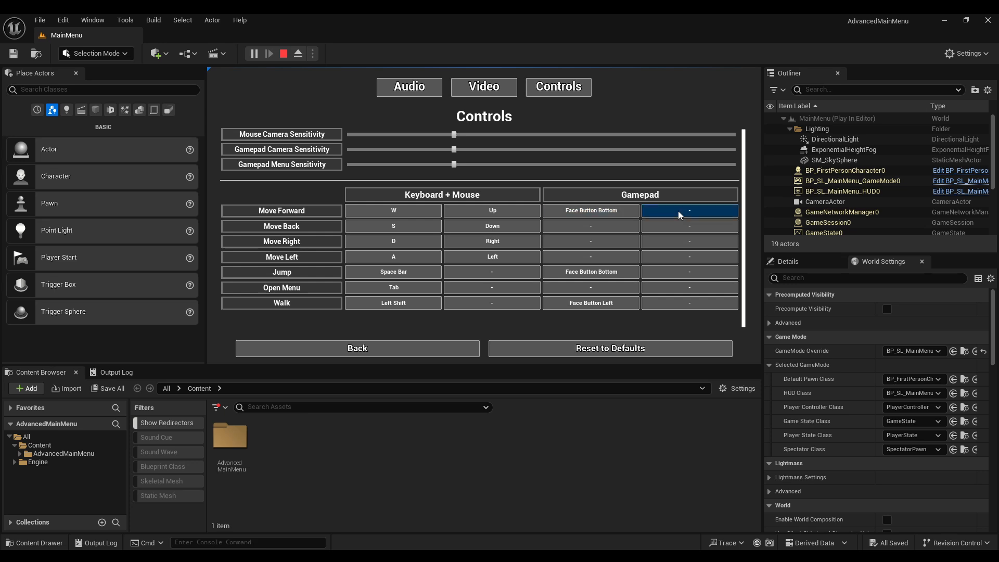
click(688, 210)
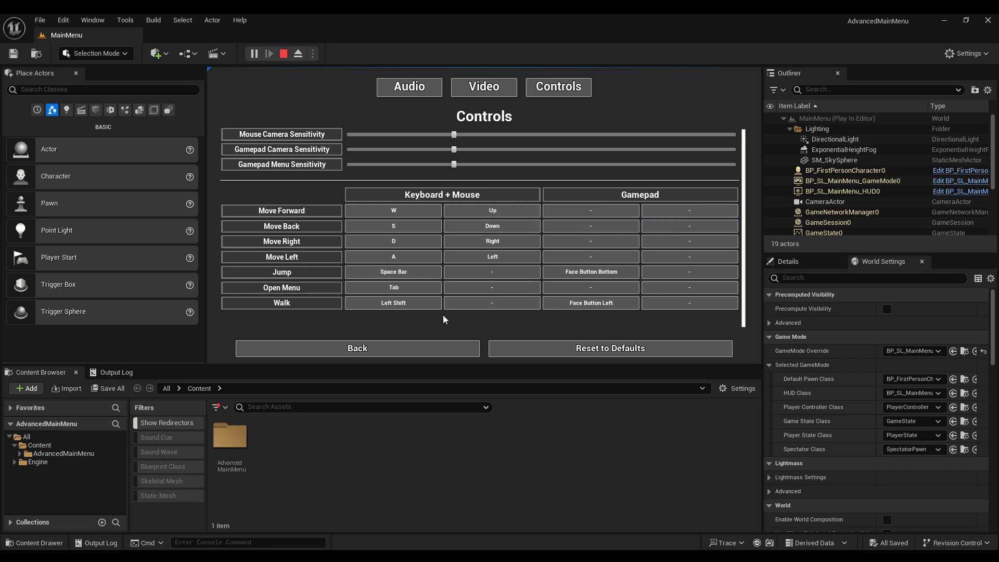
mouse_move(441, 322)
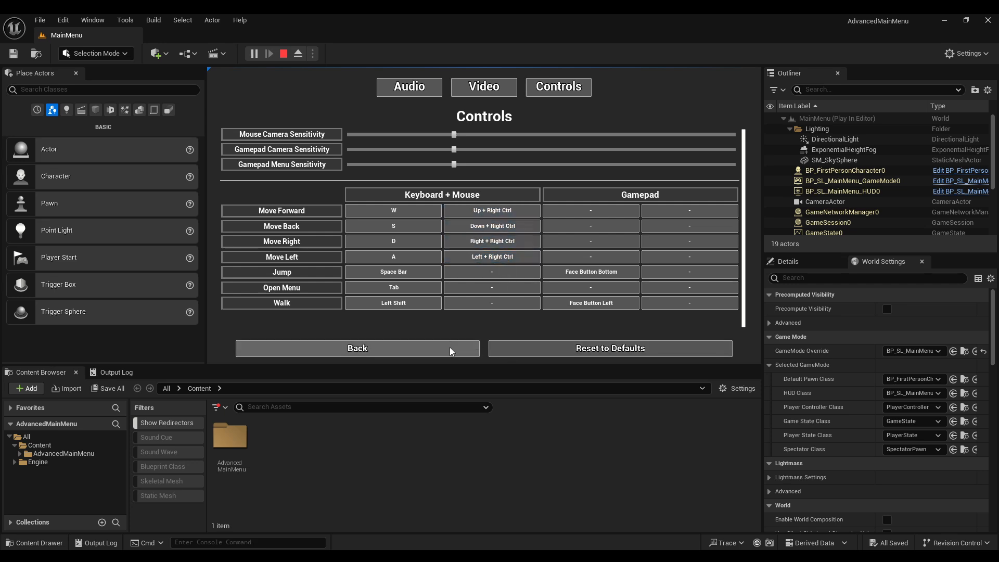
click(357, 347)
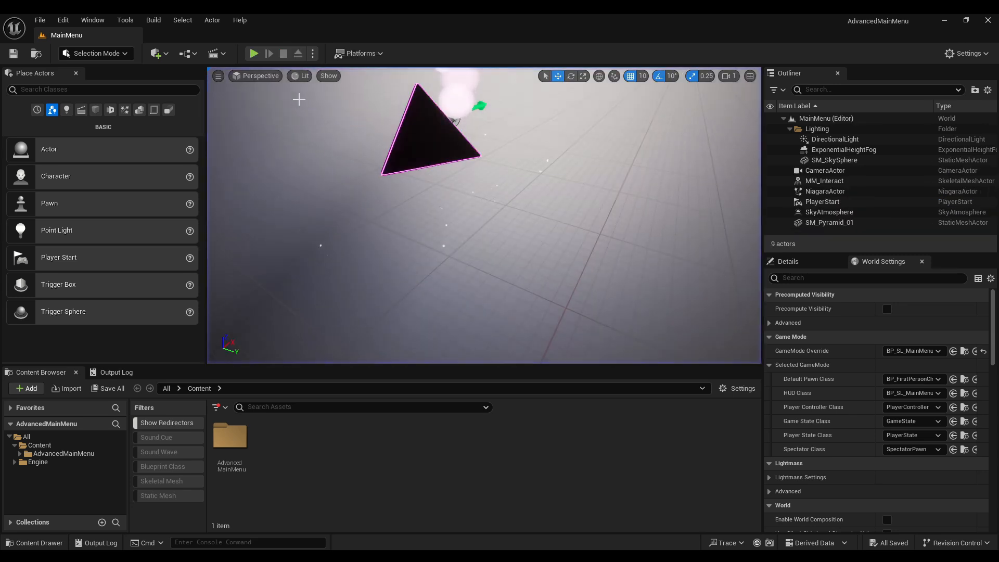
Step: Replay the menu, choose the Realtek HD Audio 2nd output, review Video and Controls, and enter the level
click(254, 54)
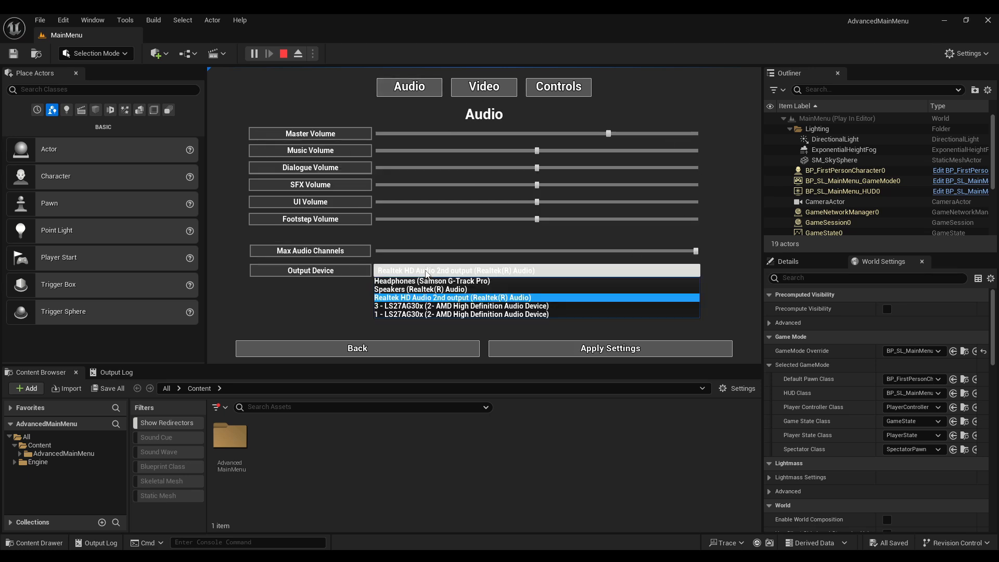
click(451, 298)
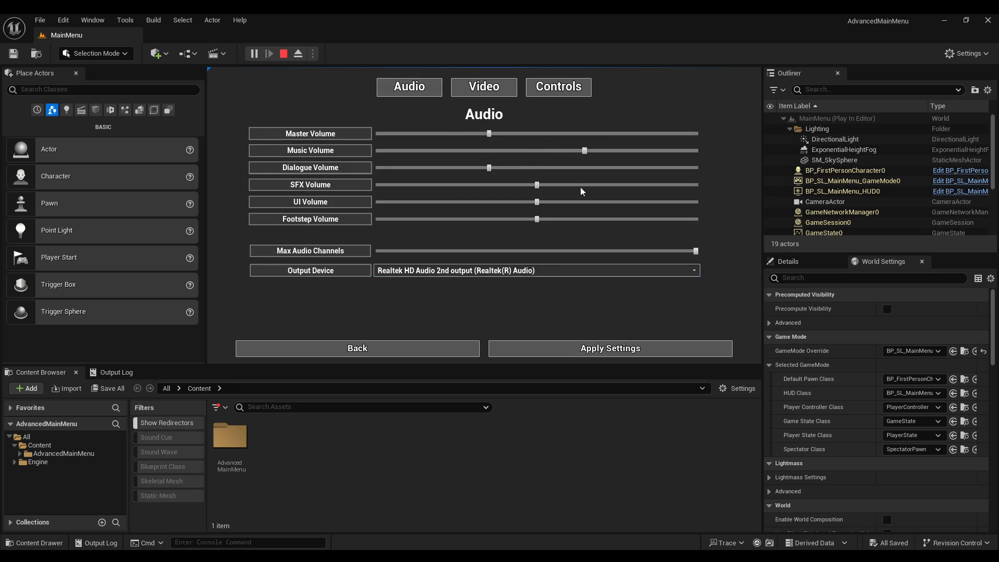
click(484, 87)
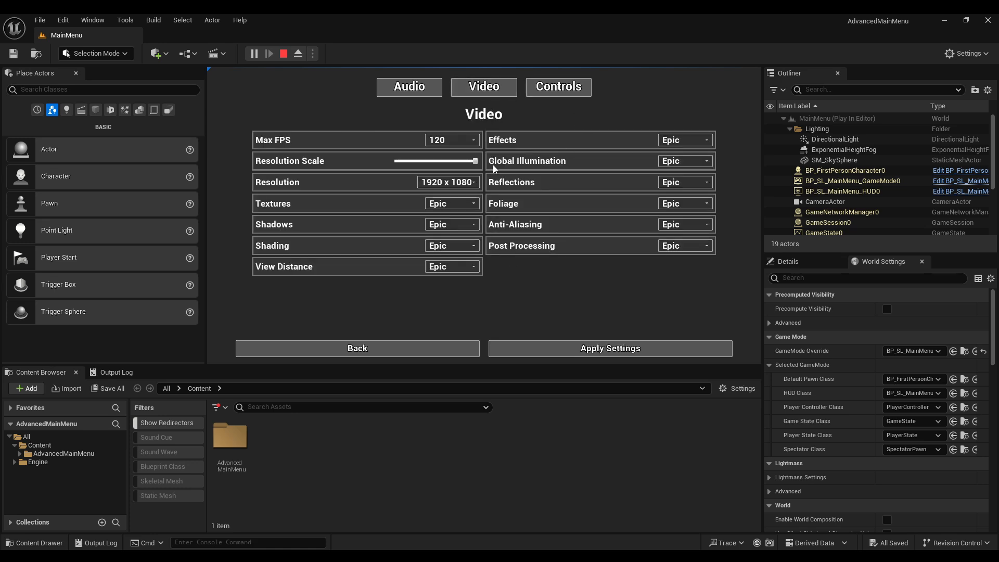
click(558, 87)
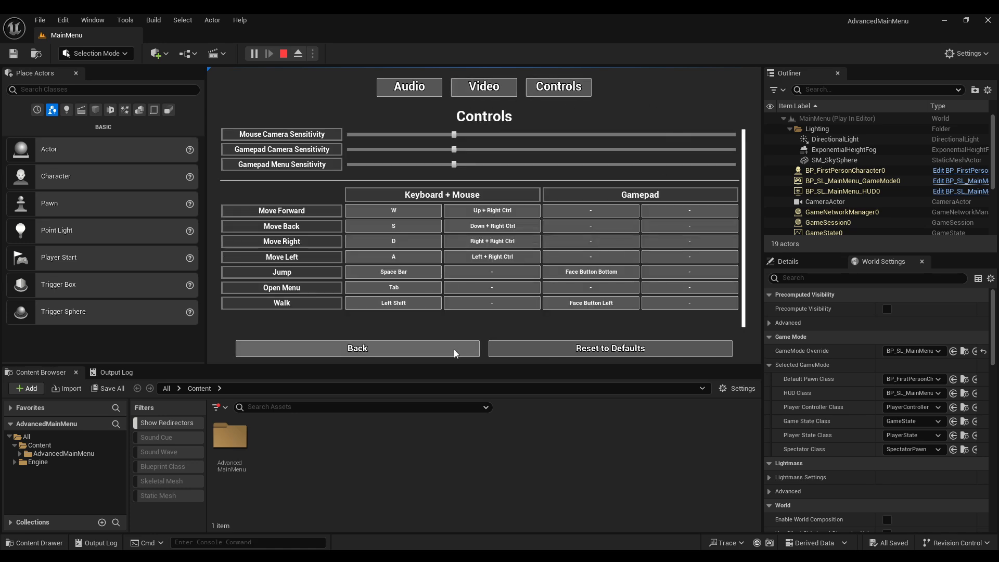
click(357, 347)
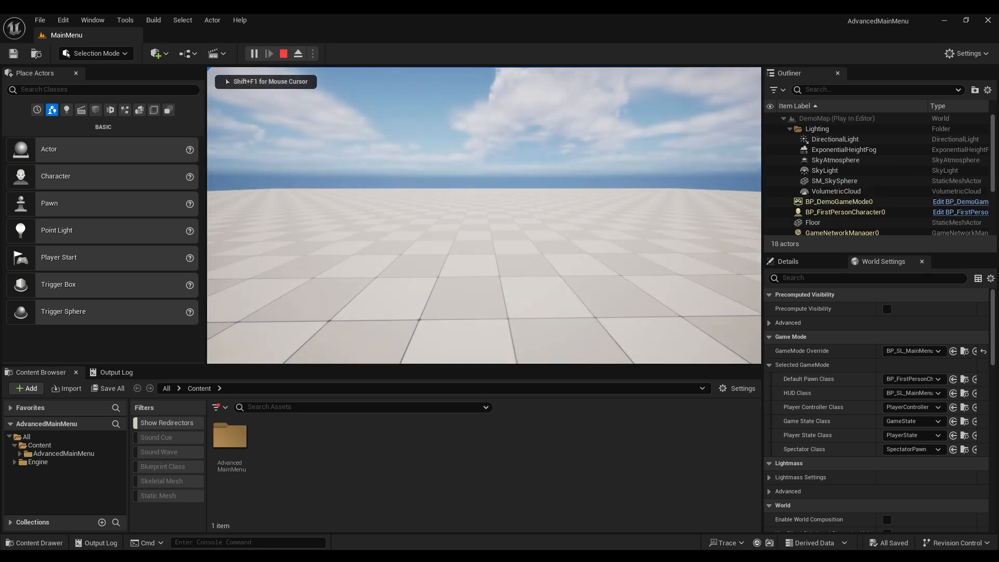